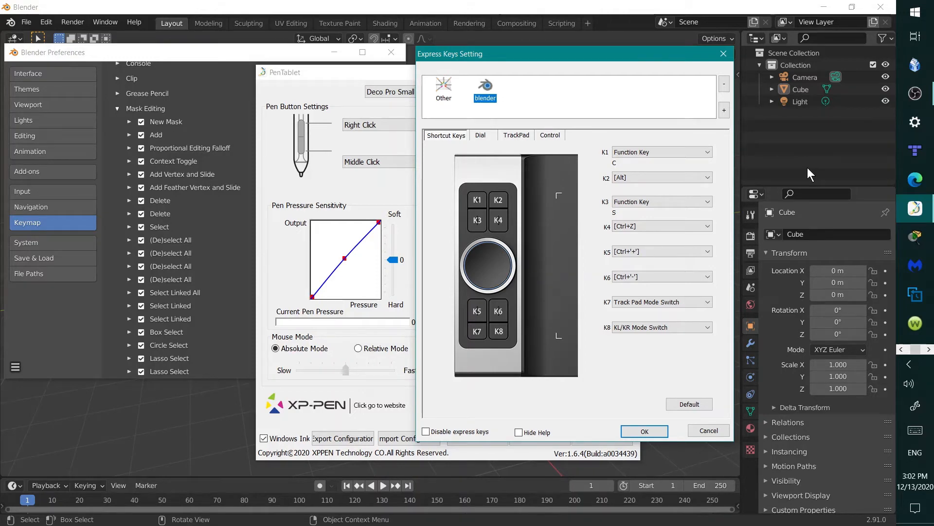
pyautogui.moveTo(528, 201)
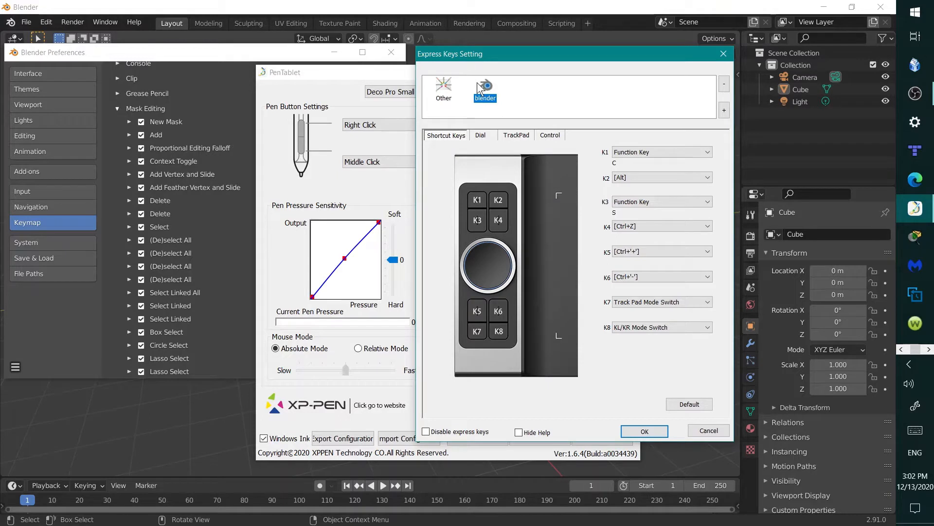
pyautogui.moveTo(604, 233)
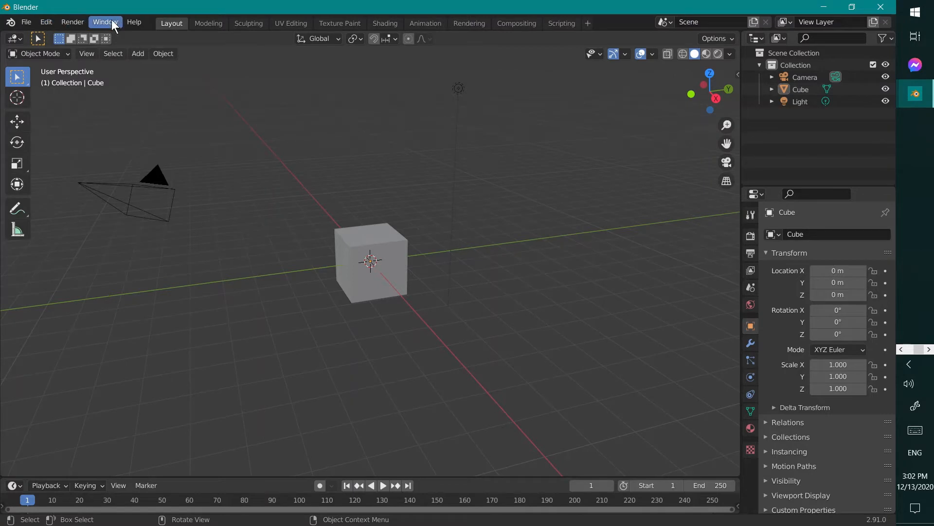
# Open Blender's Preferences from the Edit menu and scroll through the Mask Editing keymap entries.
pyautogui.click(46, 22)
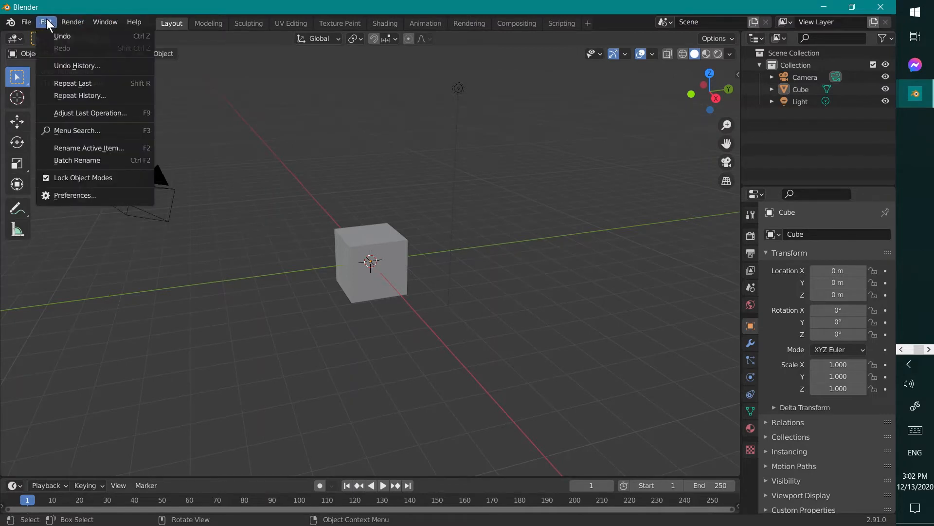
pyautogui.moveTo(74, 194)
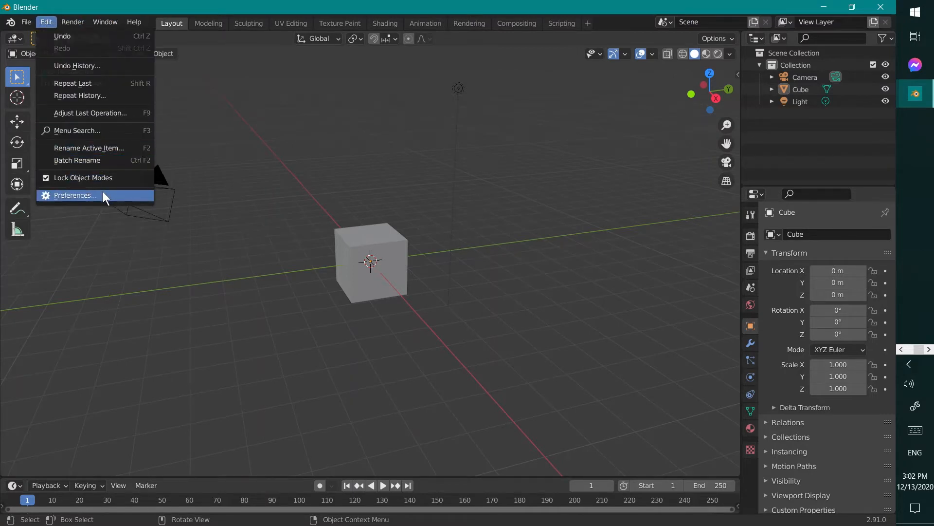
pyautogui.click(74, 195)
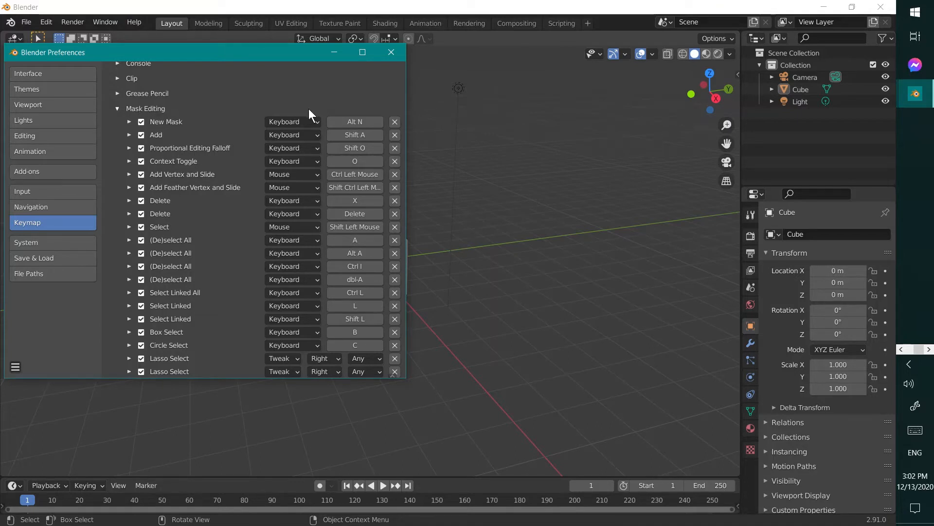
pyautogui.moveTo(403, 169)
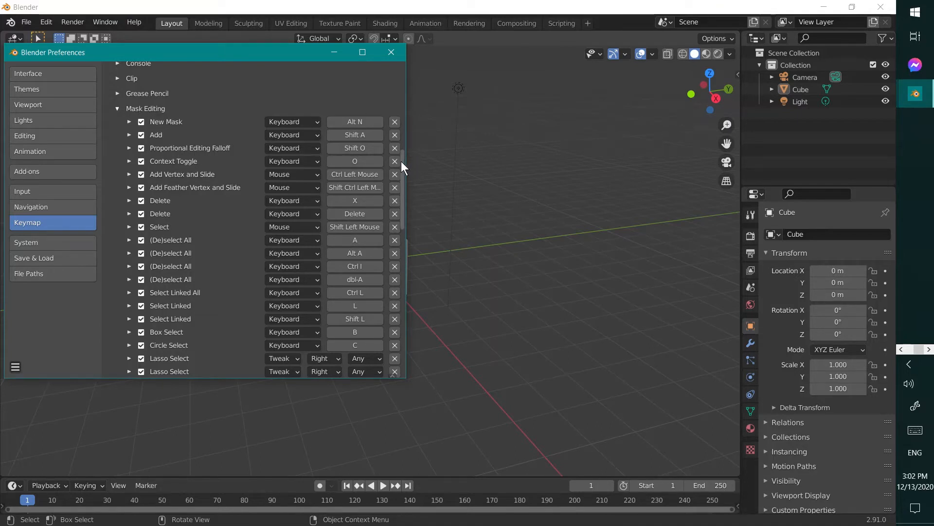
pyautogui.scroll(-3)
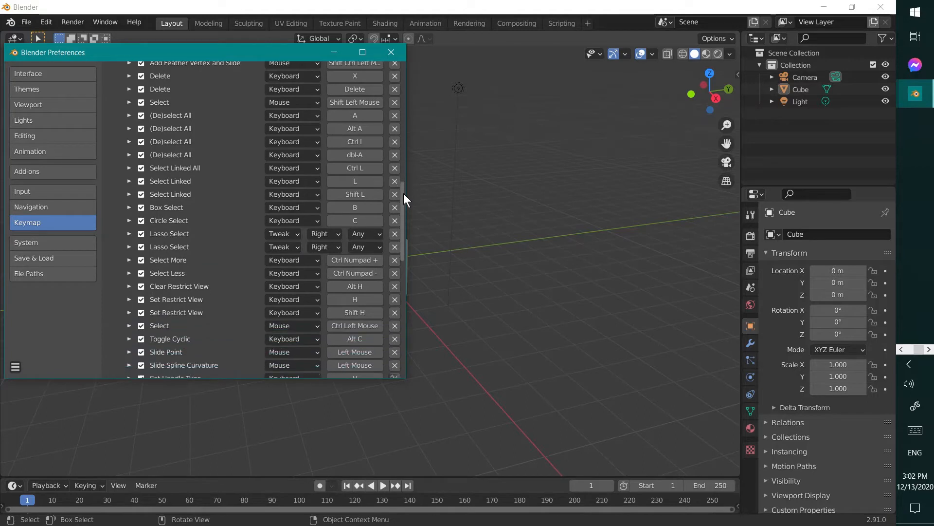
pyautogui.scroll(-3)
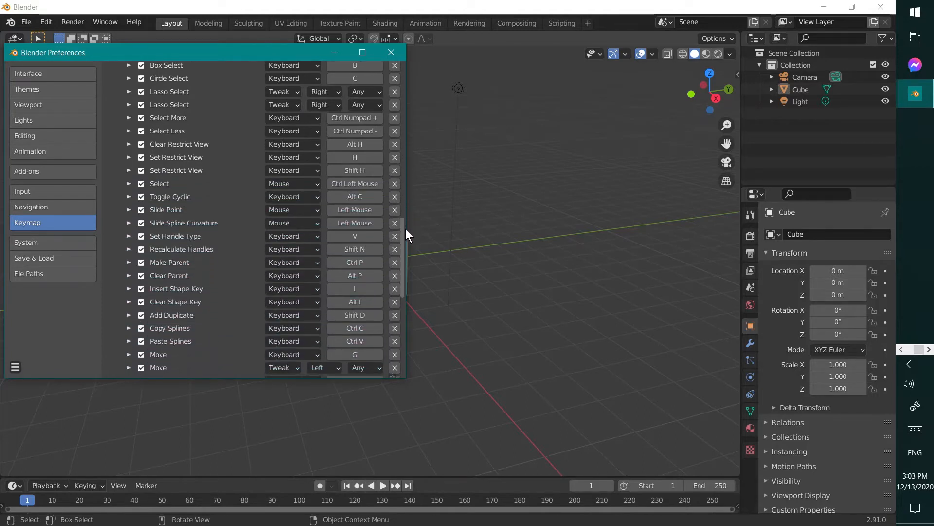
pyautogui.scroll(-3)
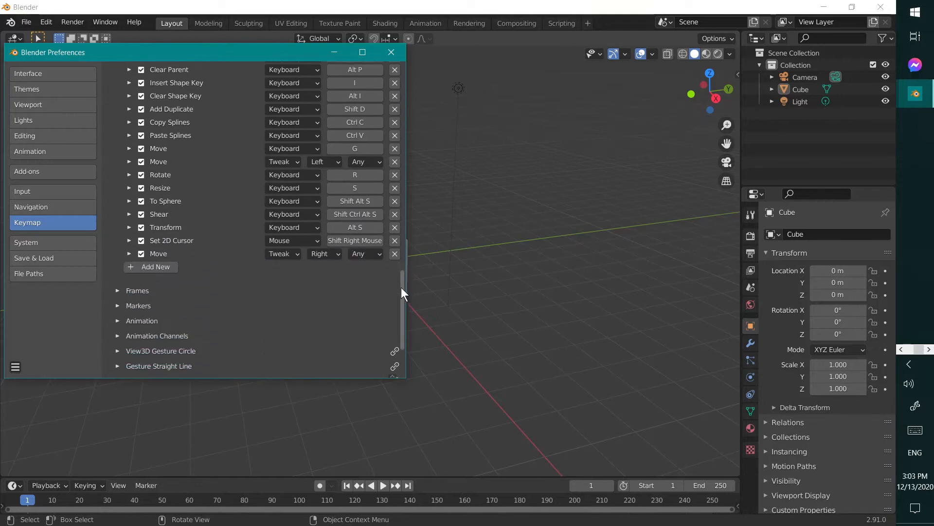
pyautogui.scroll(-3)
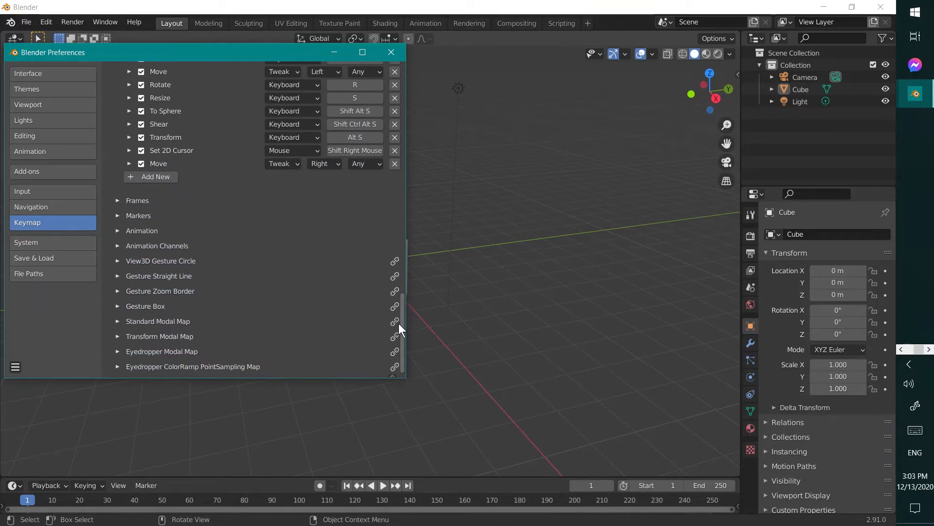
pyautogui.moveTo(403, 340)
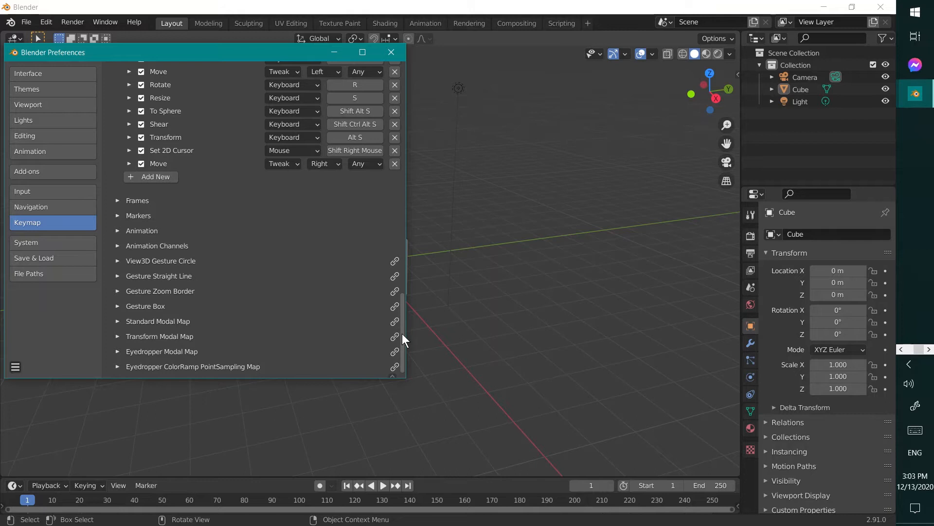
pyautogui.scroll(3)
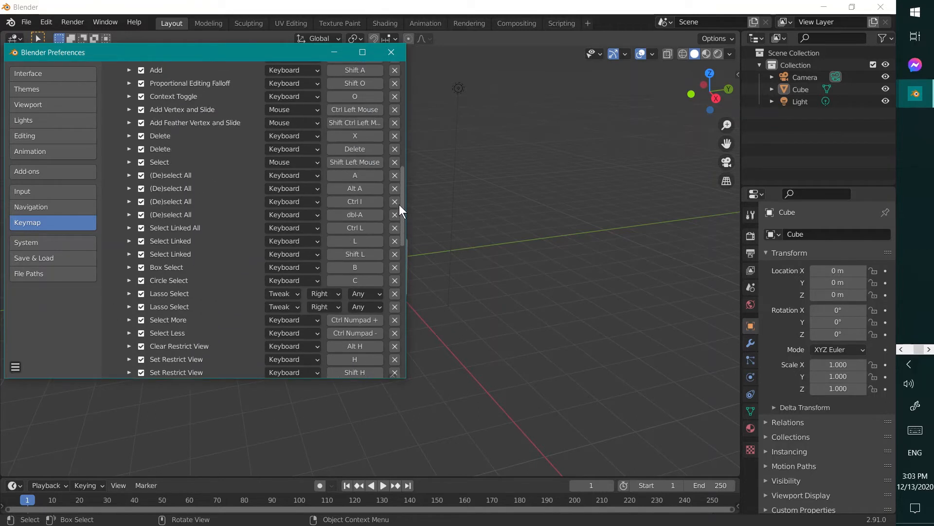
pyautogui.scroll(3)
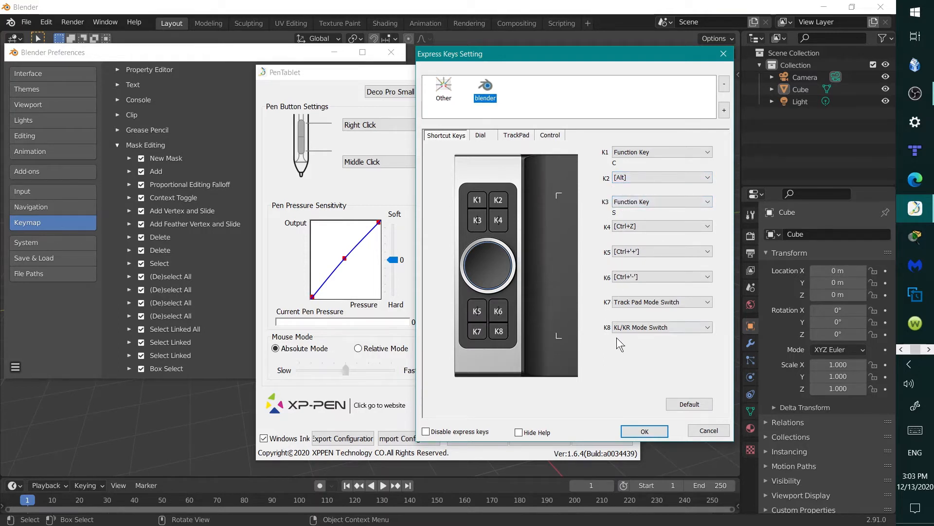
# Bring up the blender profile's Shortcut Keys in PenTablet's Express Keys Setting.
pyautogui.click(660, 225)
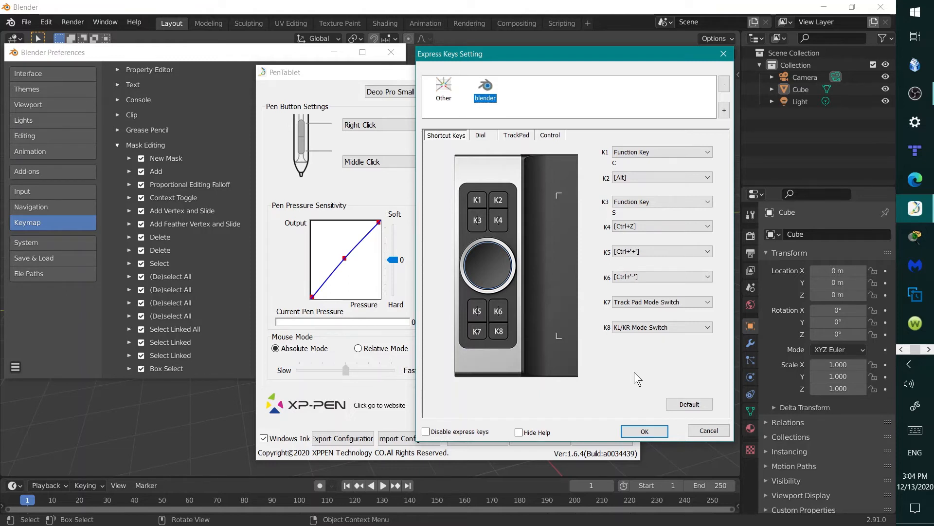
pyautogui.moveTo(482, 137)
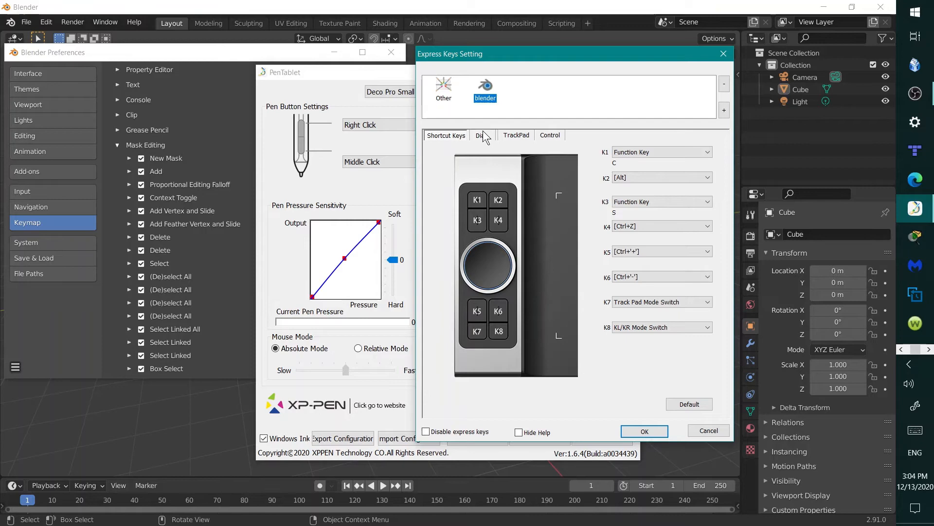
pyautogui.click(481, 135)
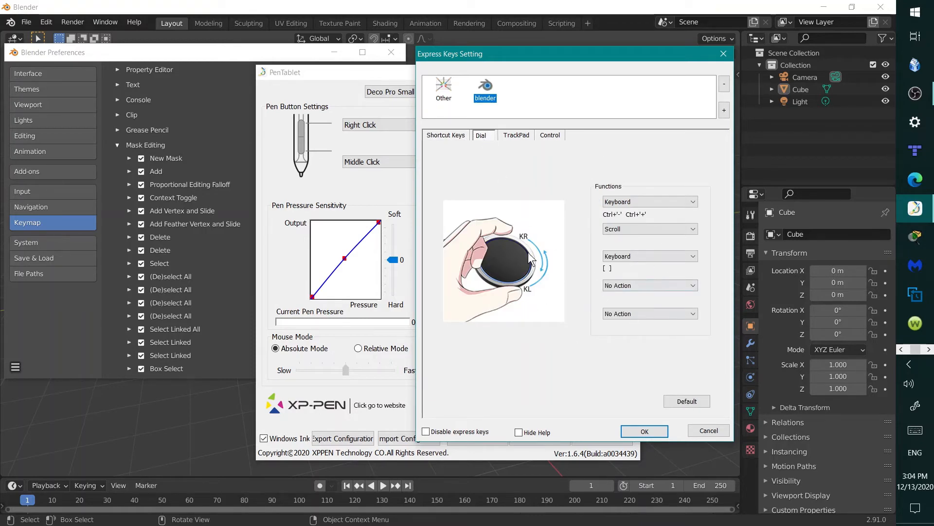
pyautogui.click(516, 136)
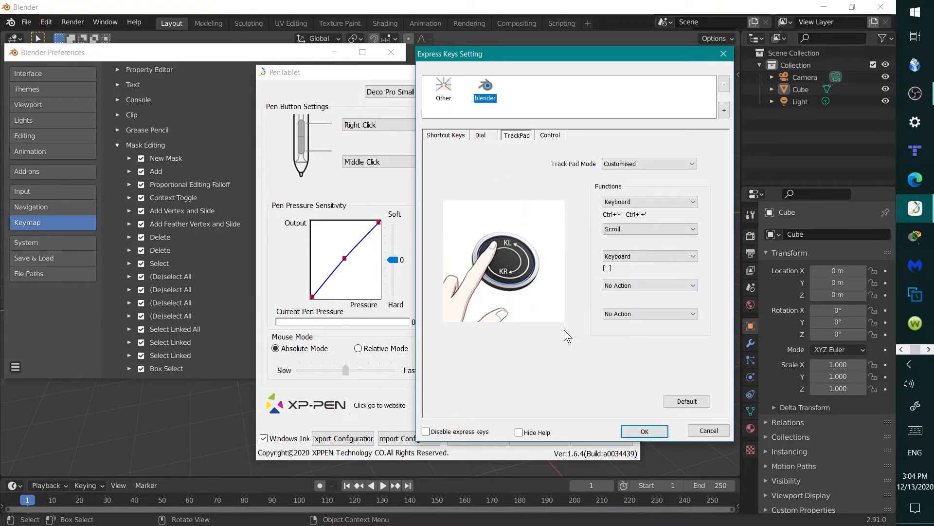
pyautogui.moveTo(579, 143)
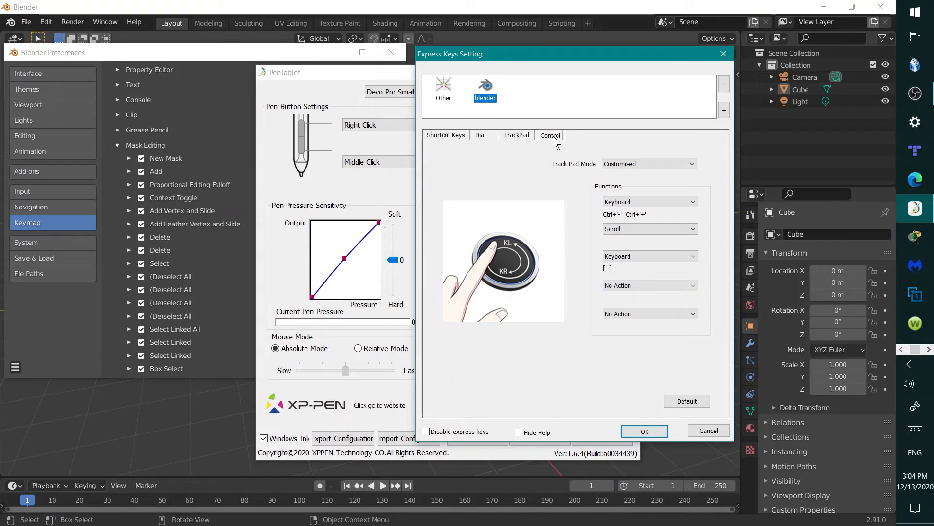
pyautogui.click(549, 136)
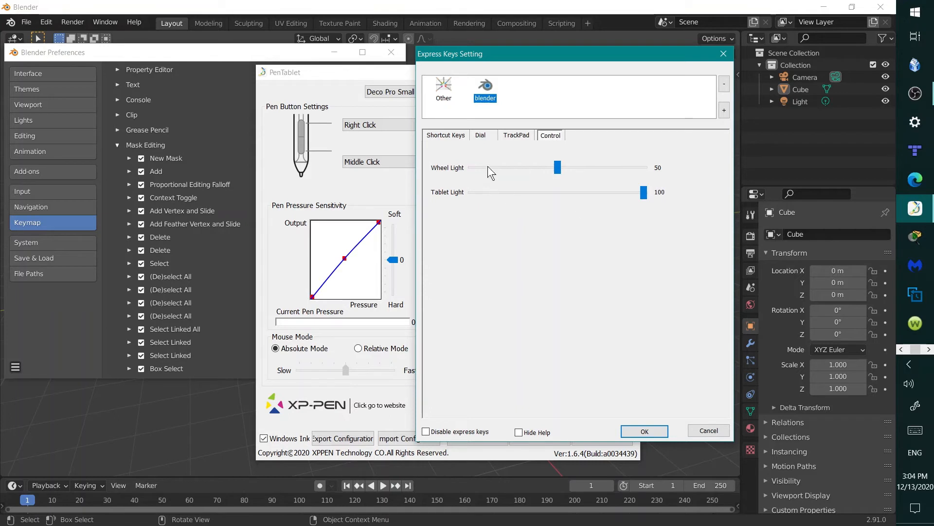
pyautogui.click(445, 135)
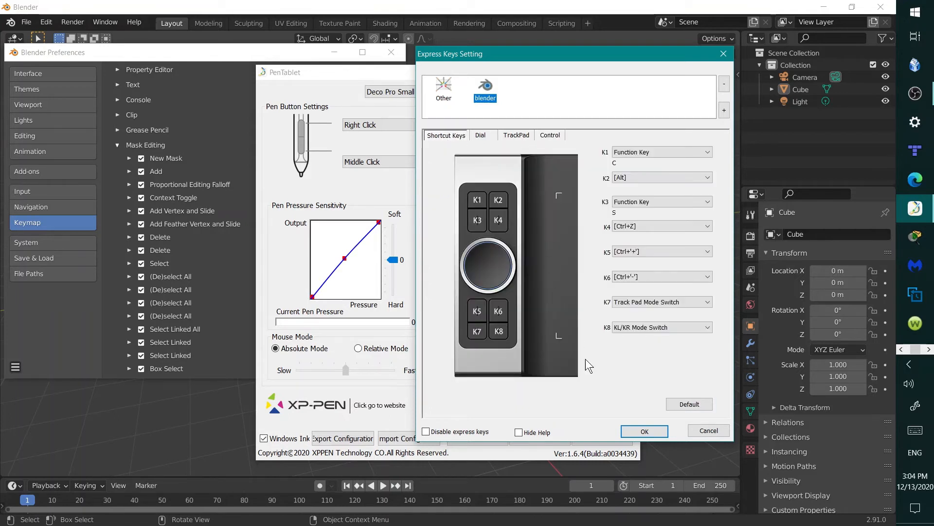
pyautogui.moveTo(613, 348)
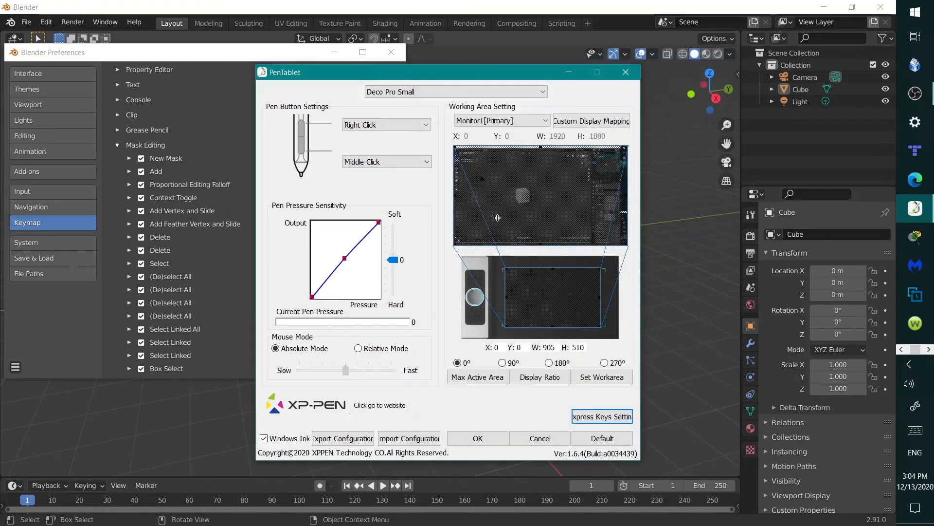
pyautogui.moveTo(325, 143)
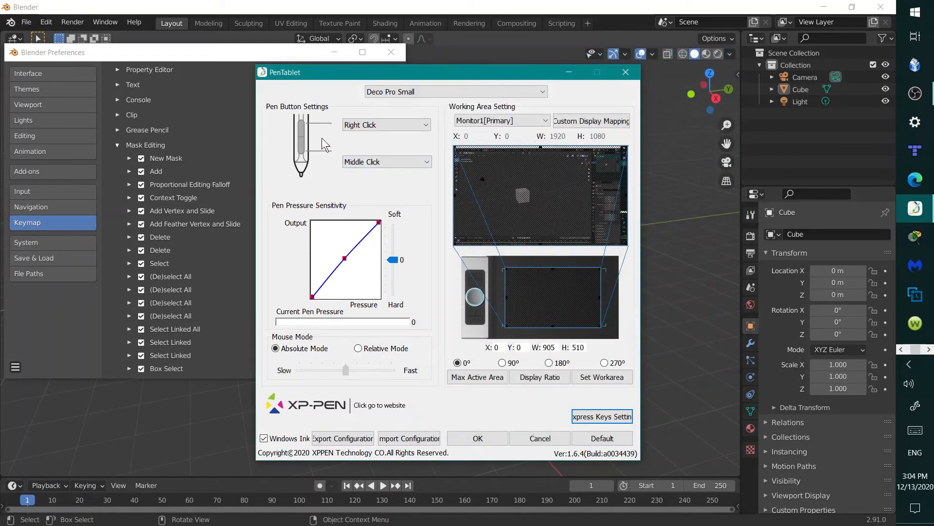
pyautogui.moveTo(576, 434)
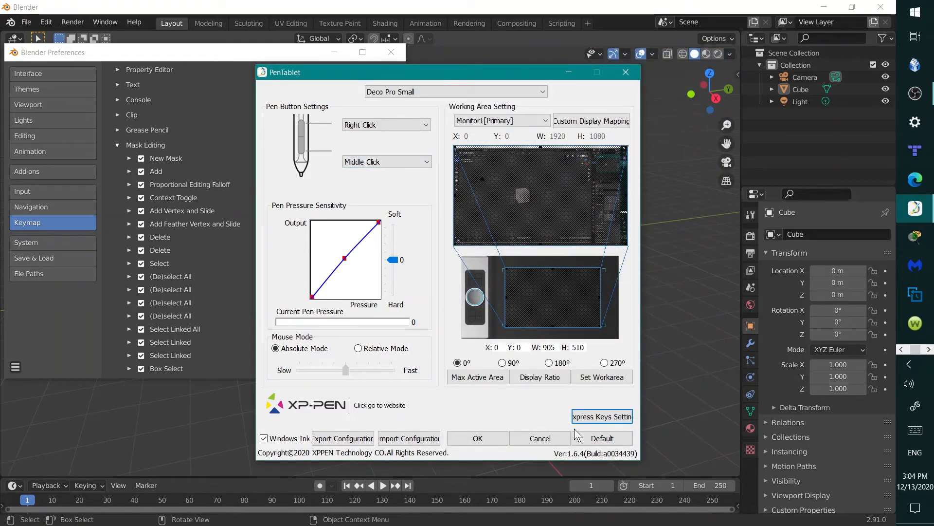
pyautogui.moveTo(480, 146)
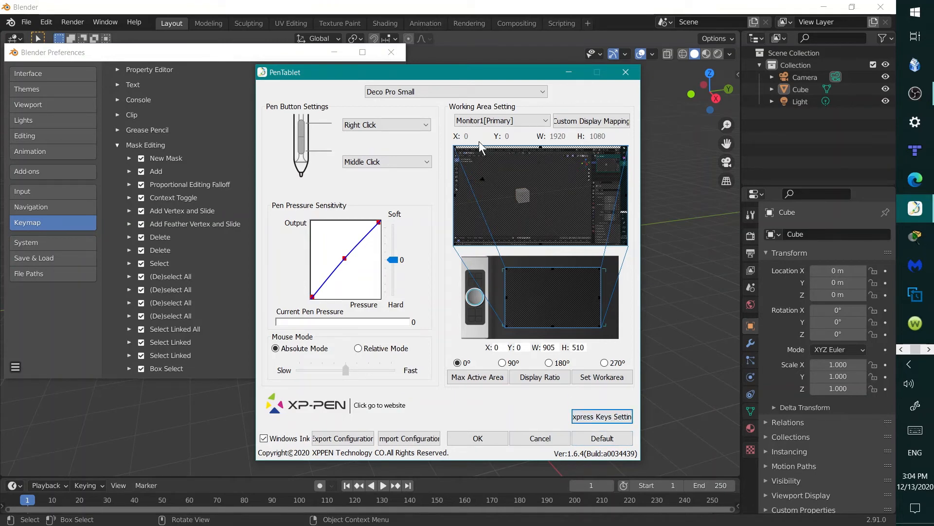
pyautogui.moveTo(580, 336)
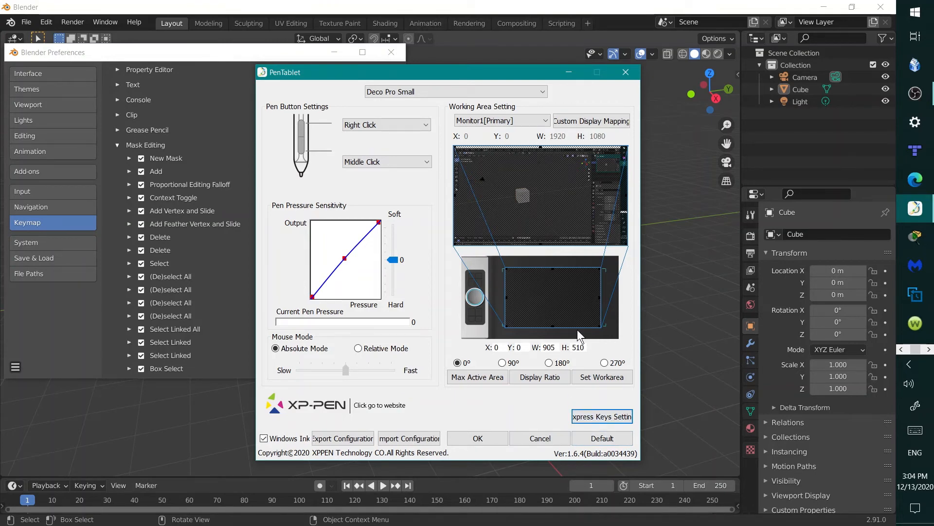
# Close the Express Keys Setting dialog to view PenTablet's Working Area Setting.
pyautogui.click(602, 416)
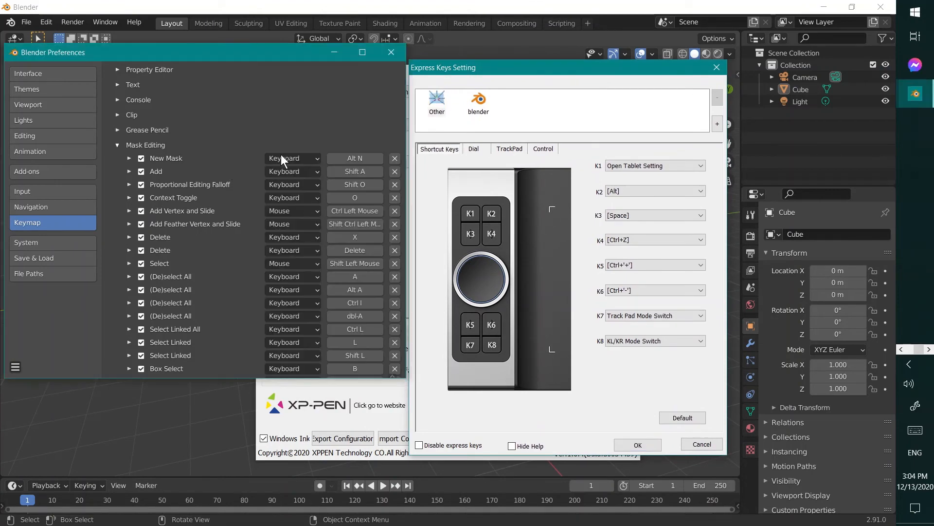
pyautogui.moveTo(215, 332)
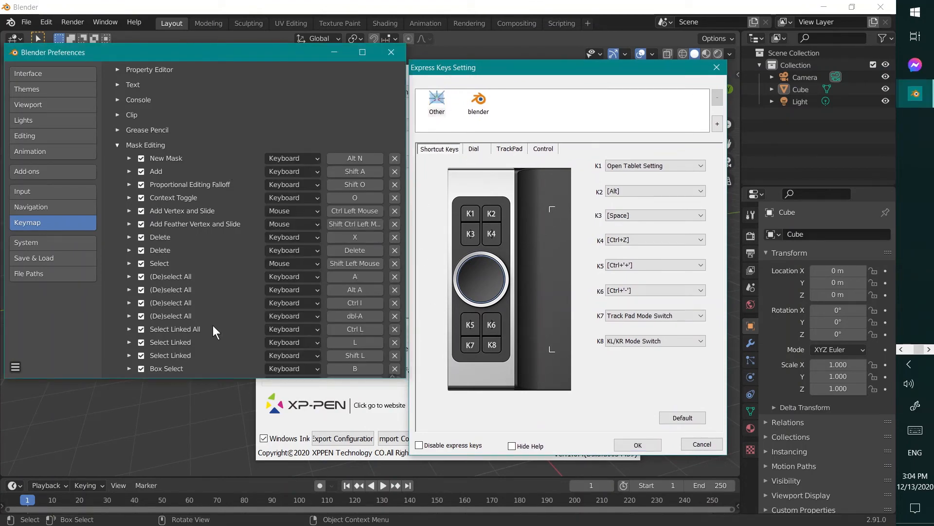
pyautogui.moveTo(457, 420)
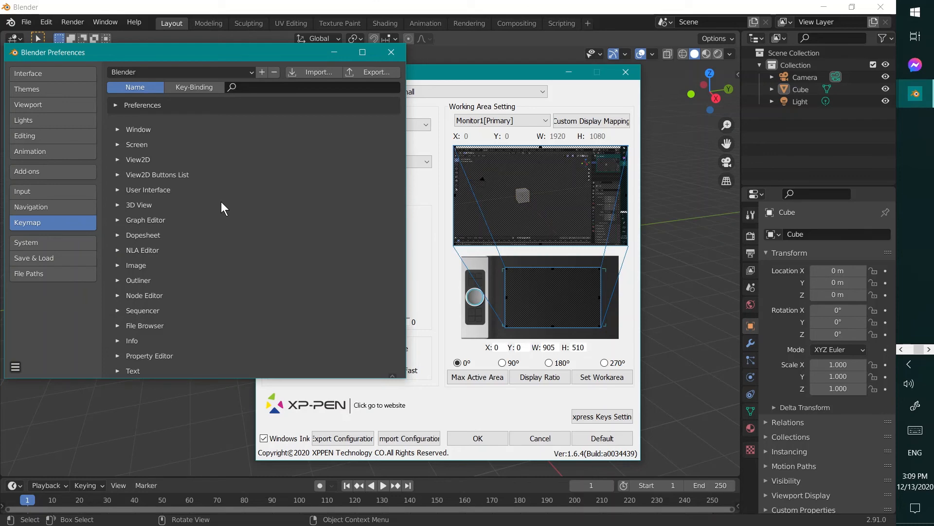
pyautogui.moveTo(362, 53)
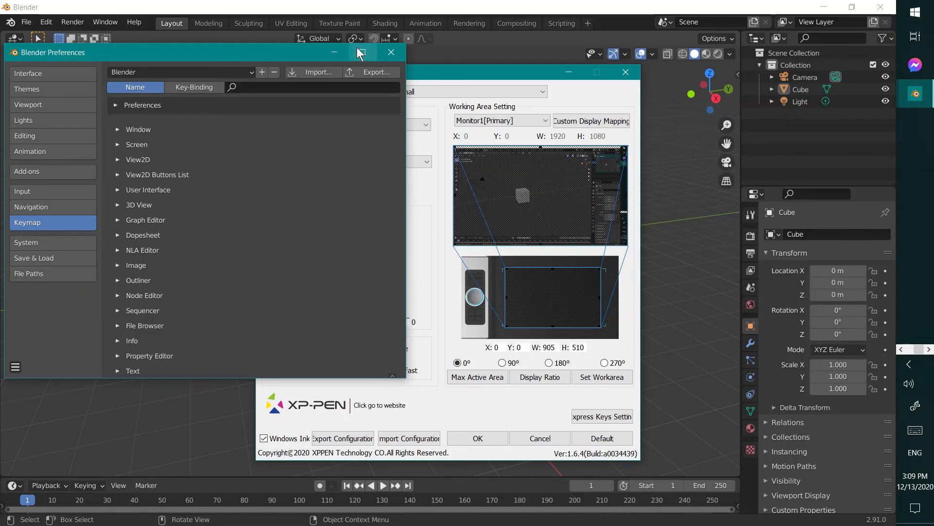
pyautogui.moveTo(391, 52)
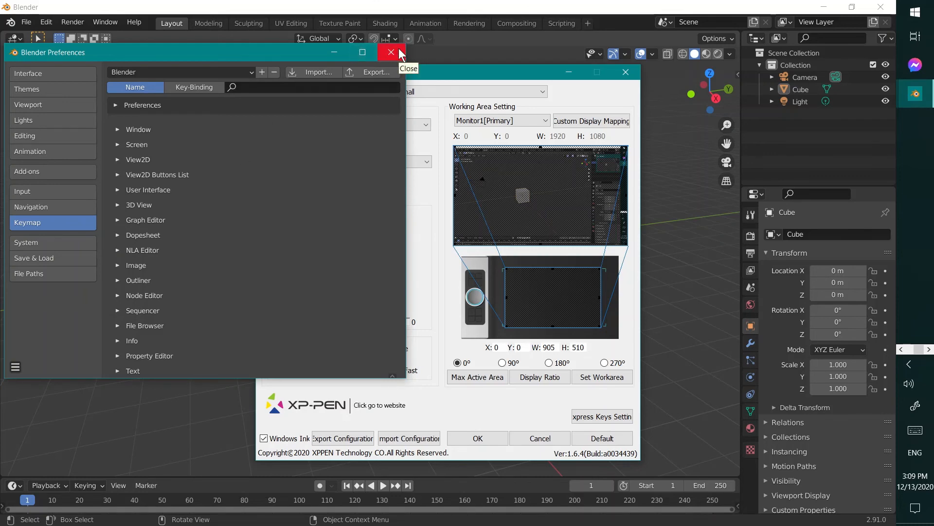